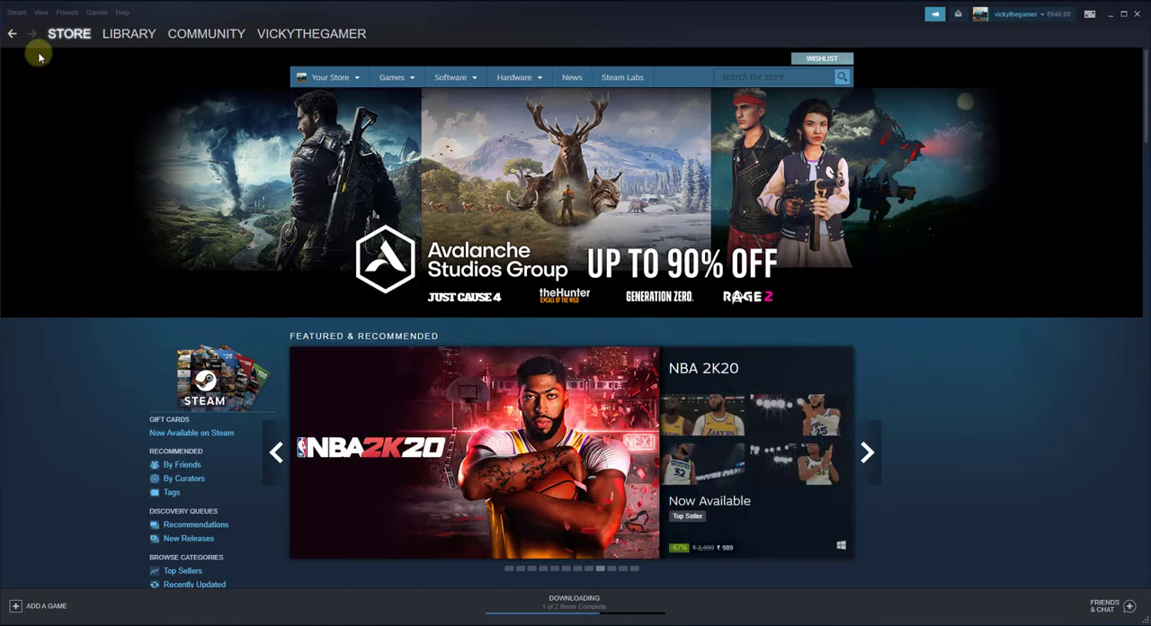
{"action": "mouse_move", "coordinate": [11, 16]}
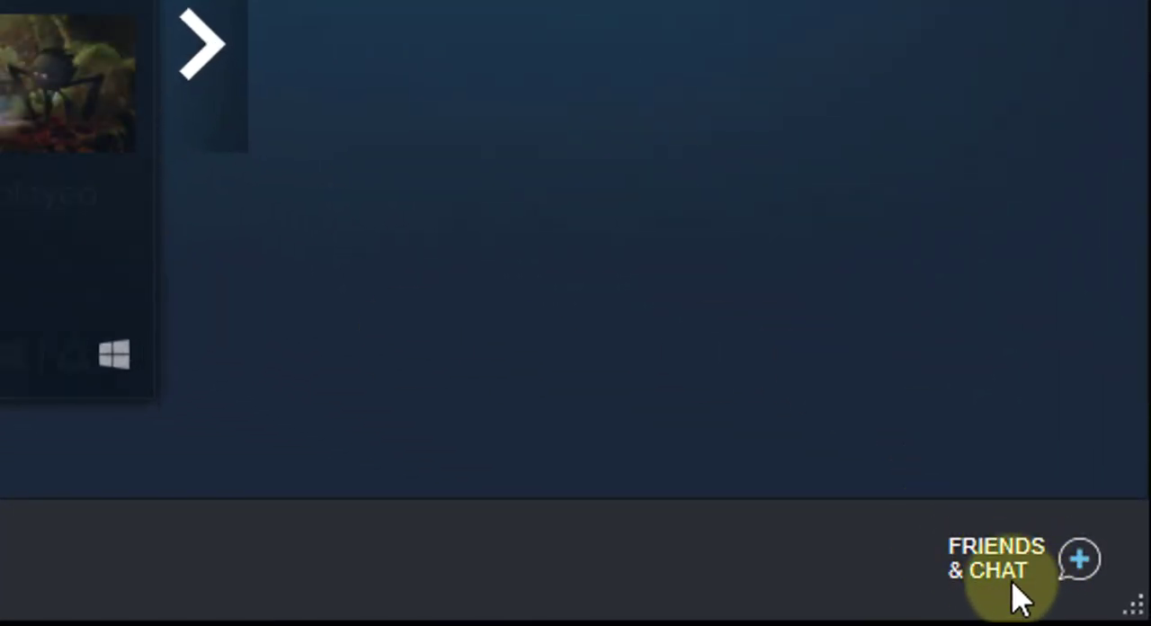
- In Friends & Chat, set the status to Offline to sign out, then sign back in
{"action": "left_click", "coordinate": [996, 571]}
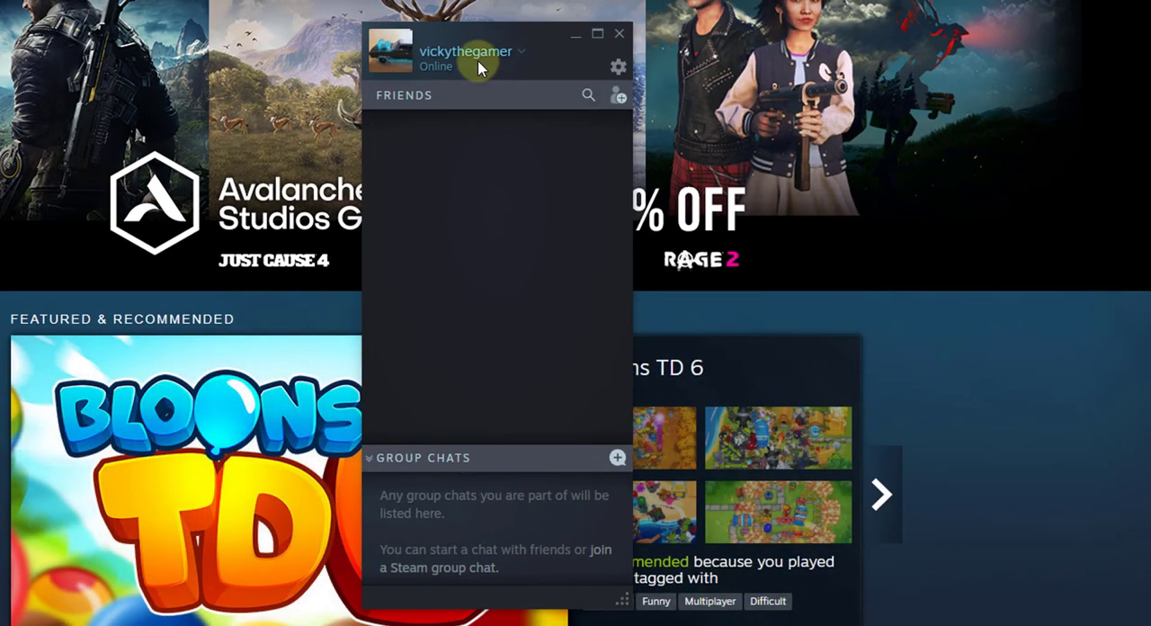
{"action": "left_click", "coordinate": [521, 51]}
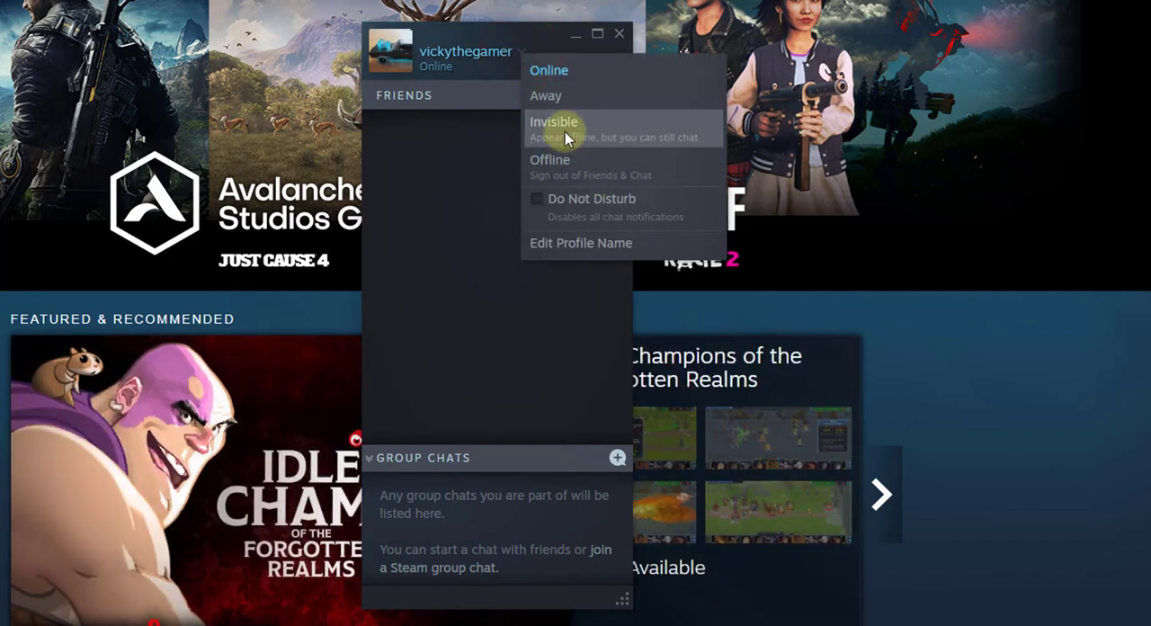
{"action": "mouse_move", "coordinate": [581, 182]}
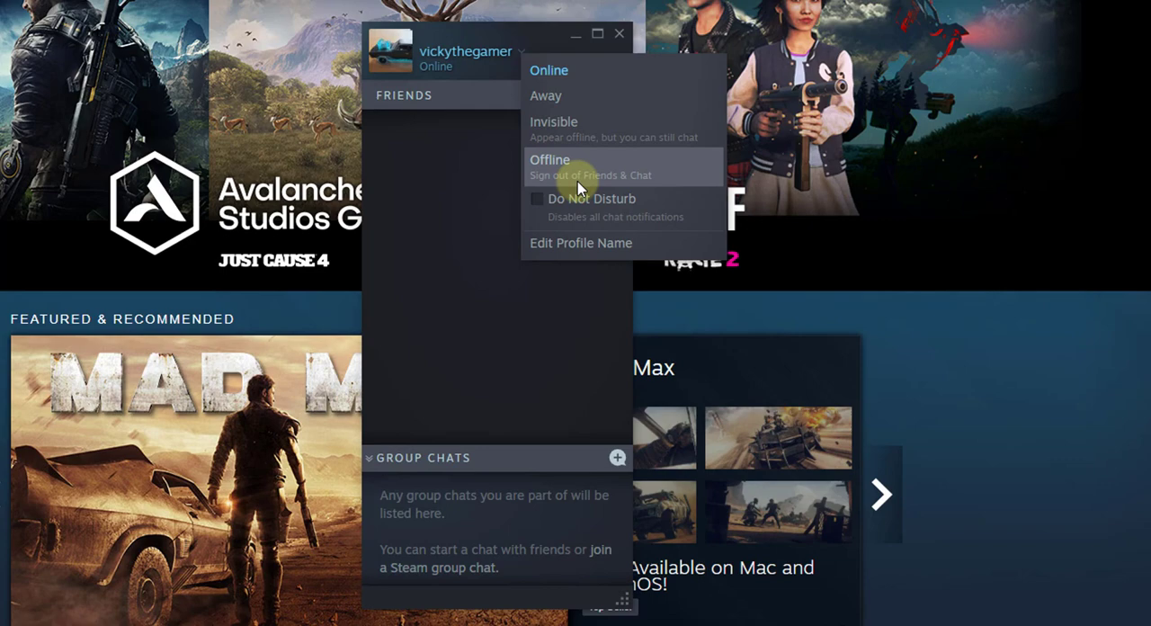
{"action": "left_click", "coordinate": [561, 166]}
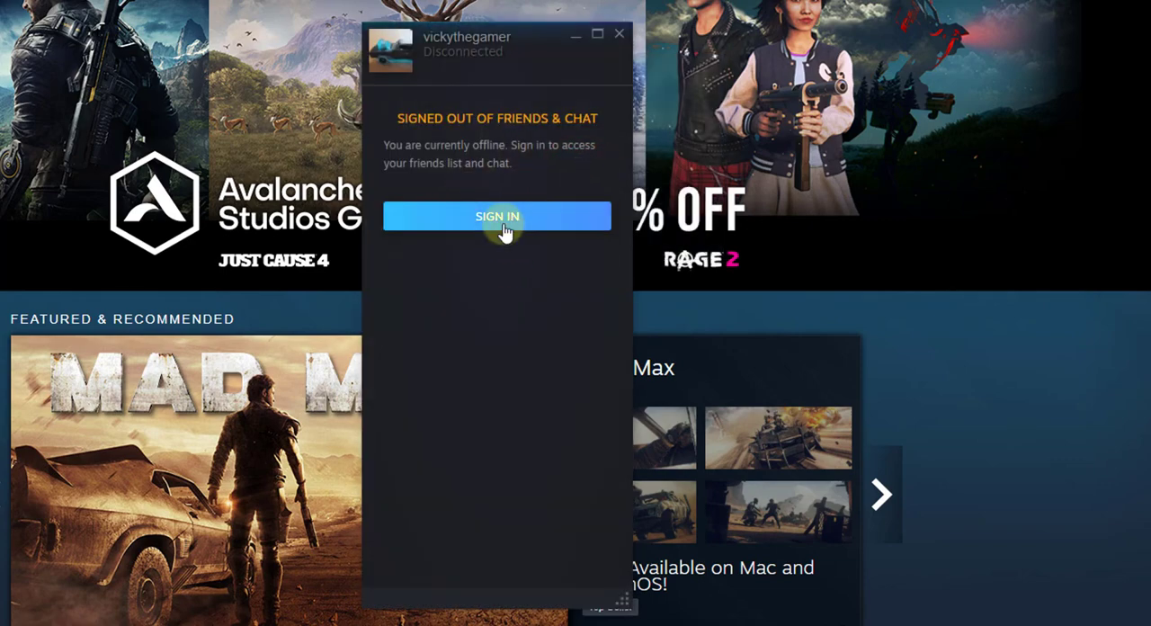
{"action": "left_click", "coordinate": [497, 216]}
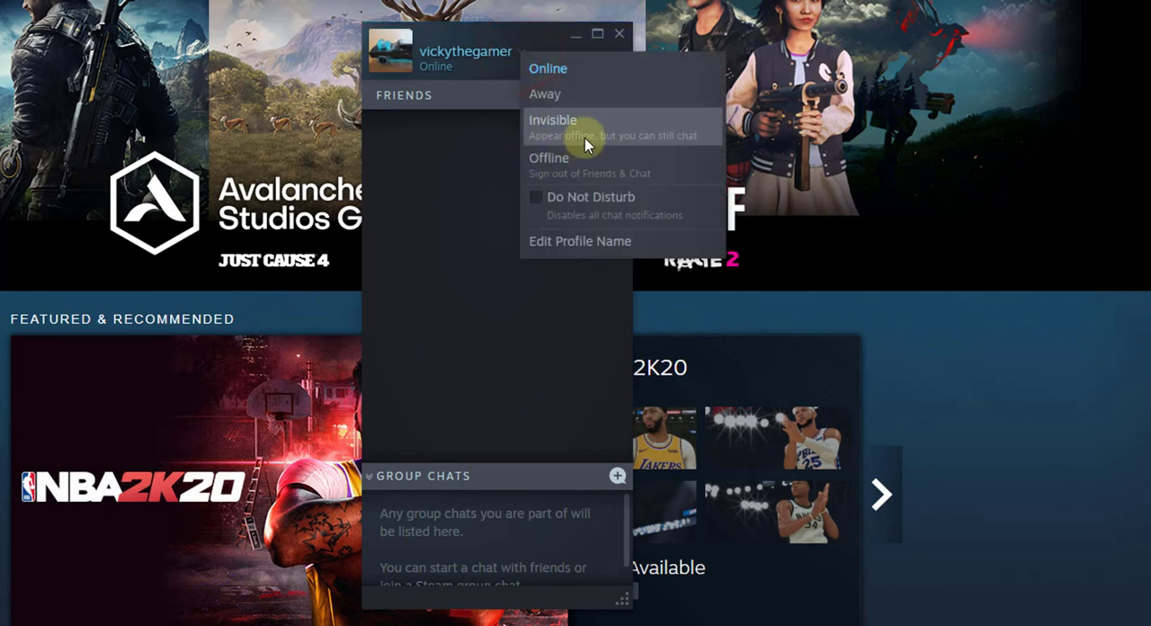
{"action": "mouse_move", "coordinate": [624, 151]}
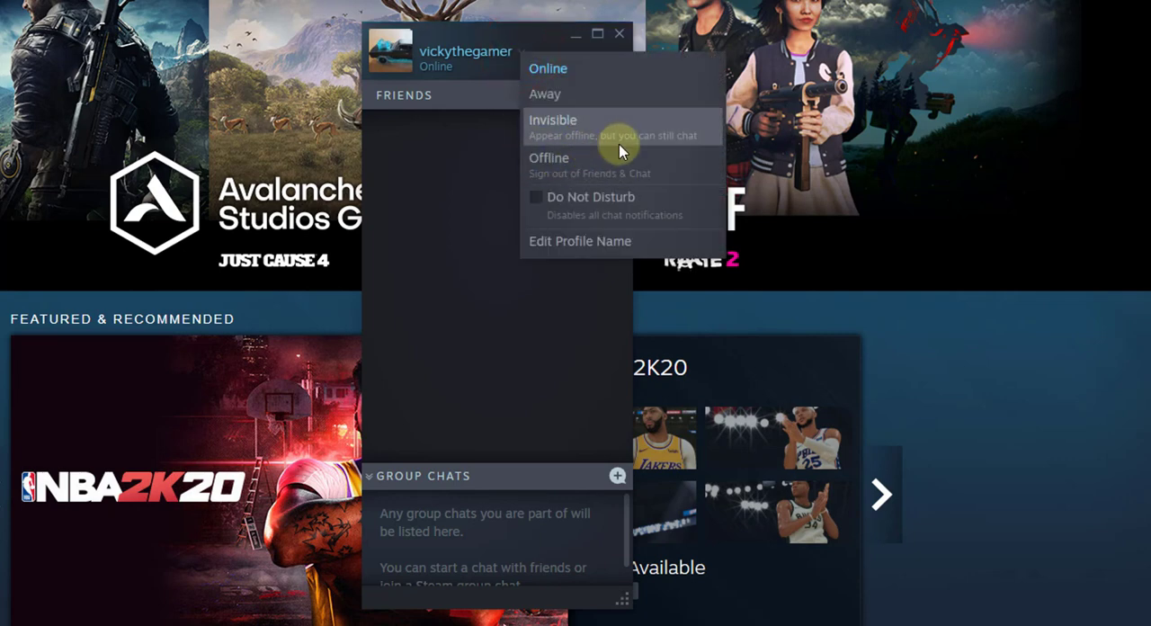
- Set the Friends & Chat status to Invisible
{"action": "left_click", "coordinate": [552, 119]}
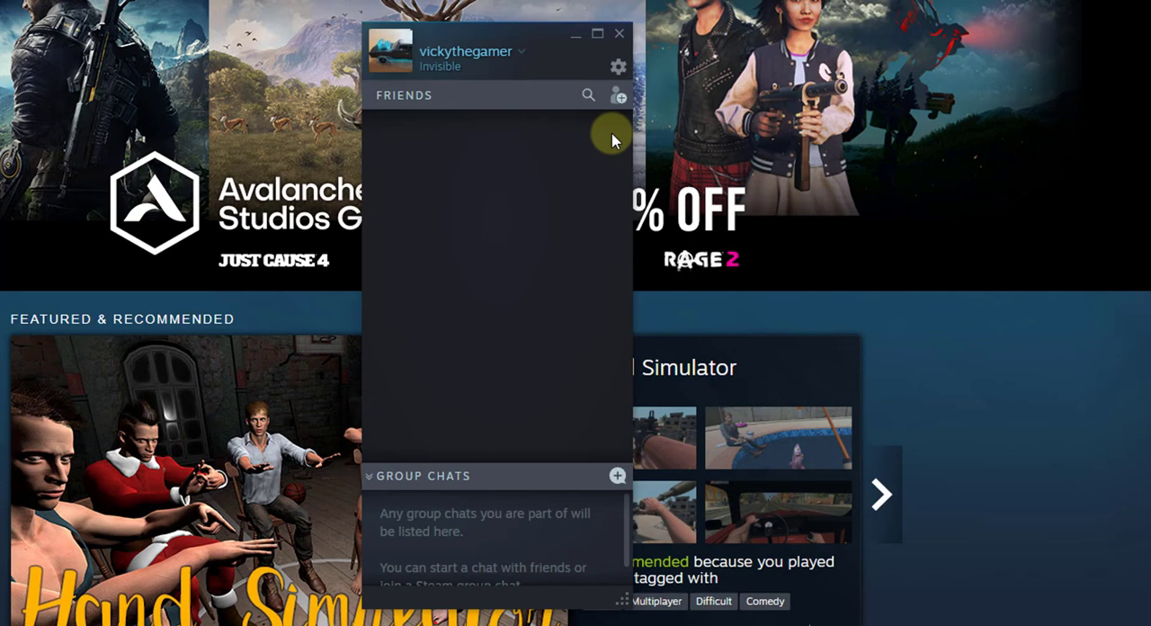